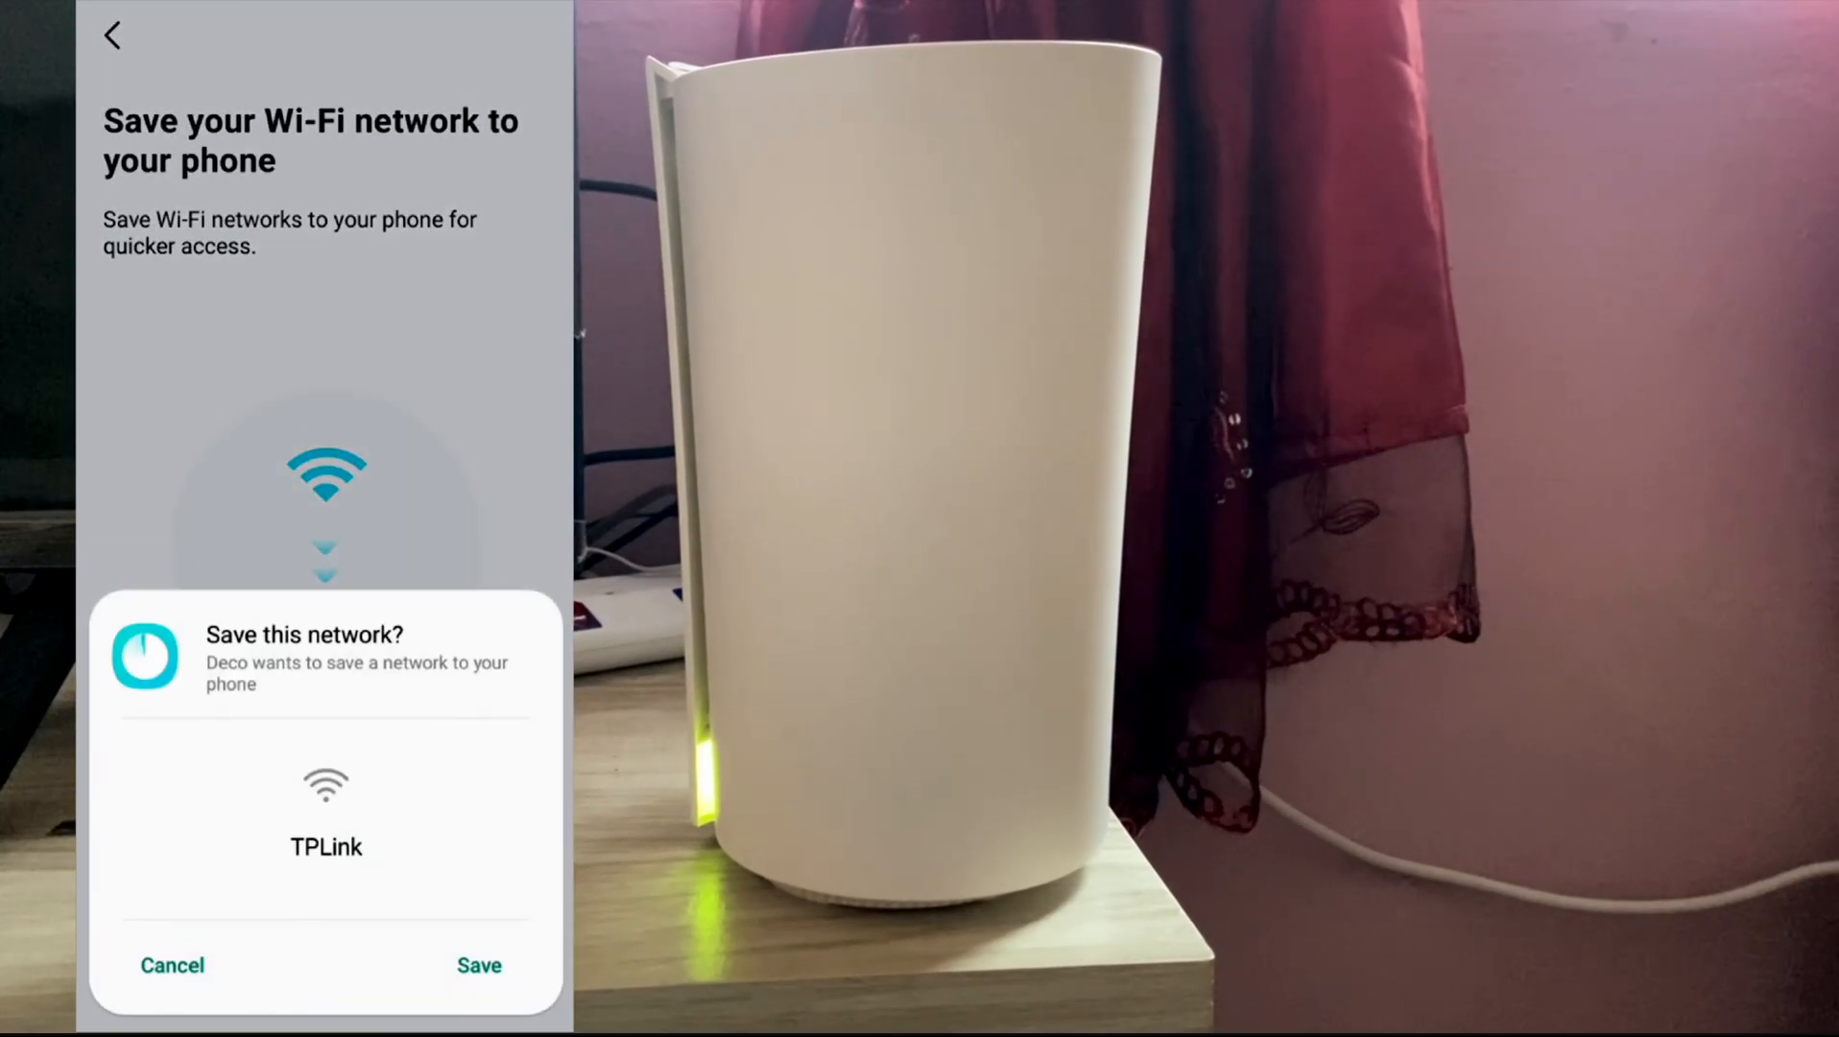
# Save the TPLink Wi-Fi network to the phone from the 'Save this network?' prompt.
pyautogui.click(478, 965)
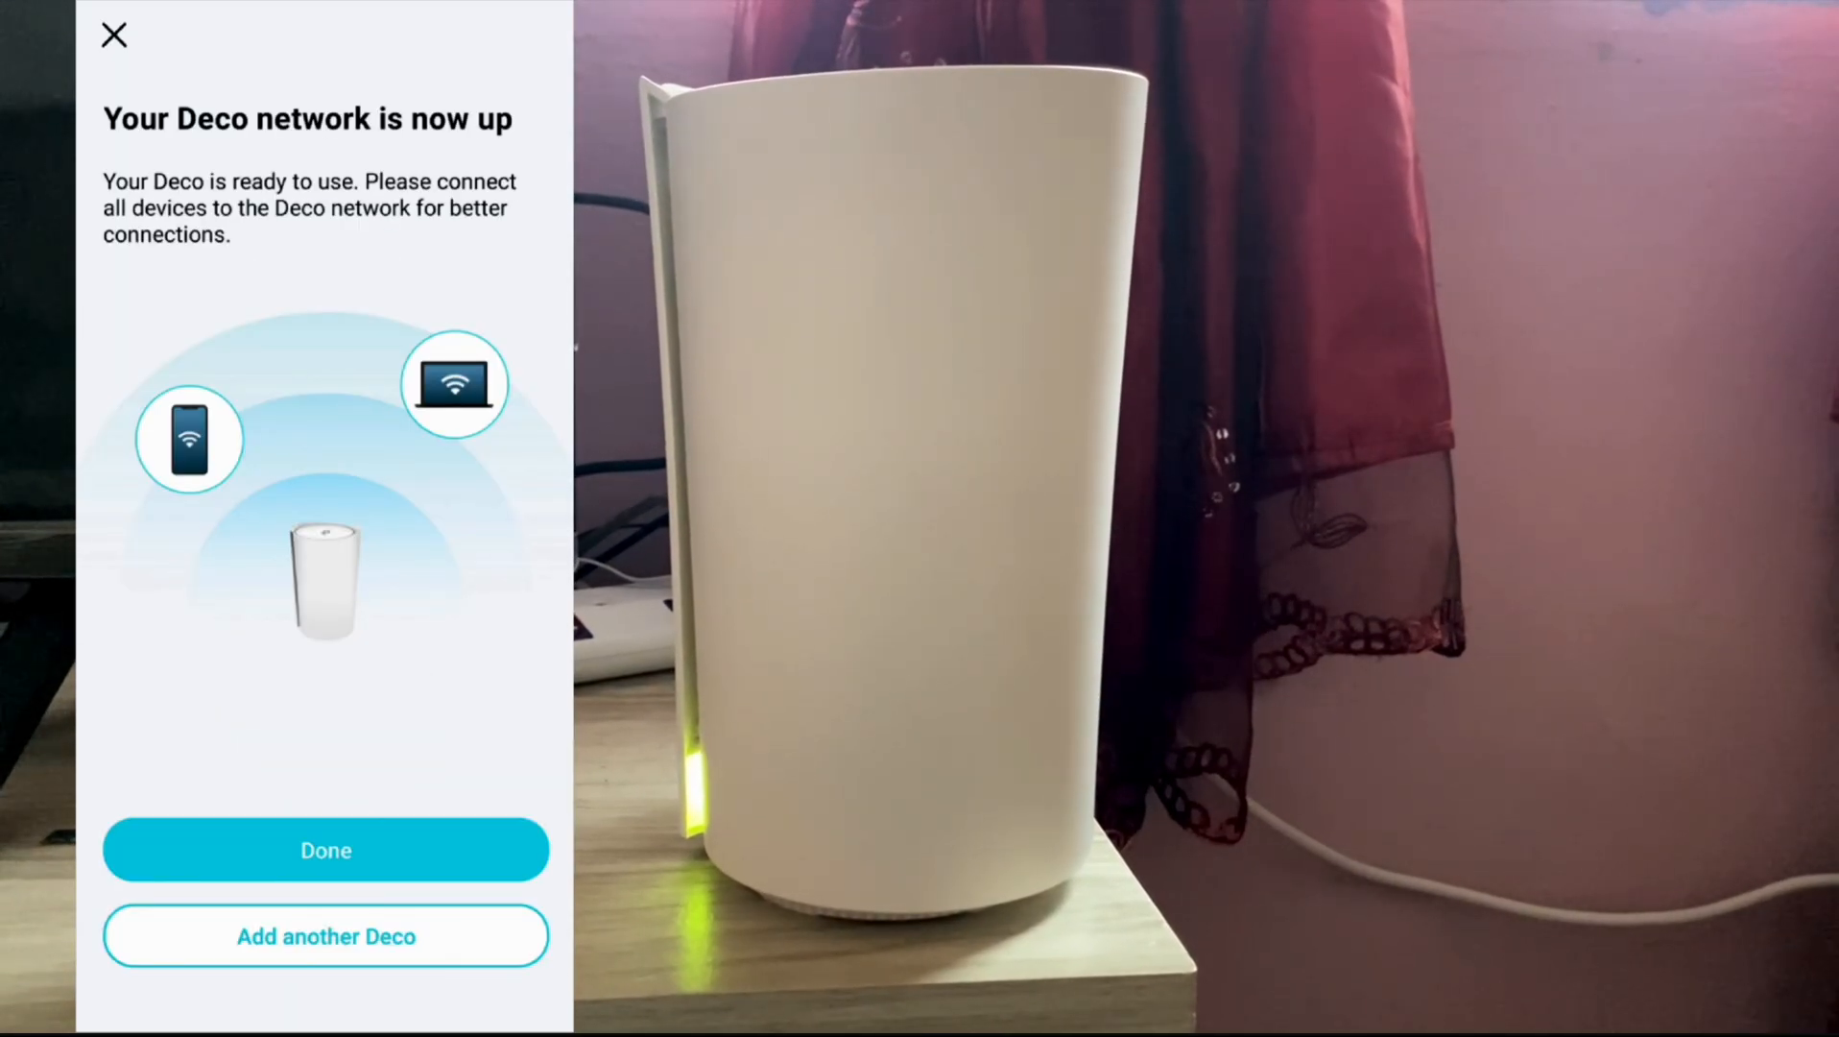
# Finish the Deco setup with Done before heading to the SMS section.
pyautogui.click(325, 849)
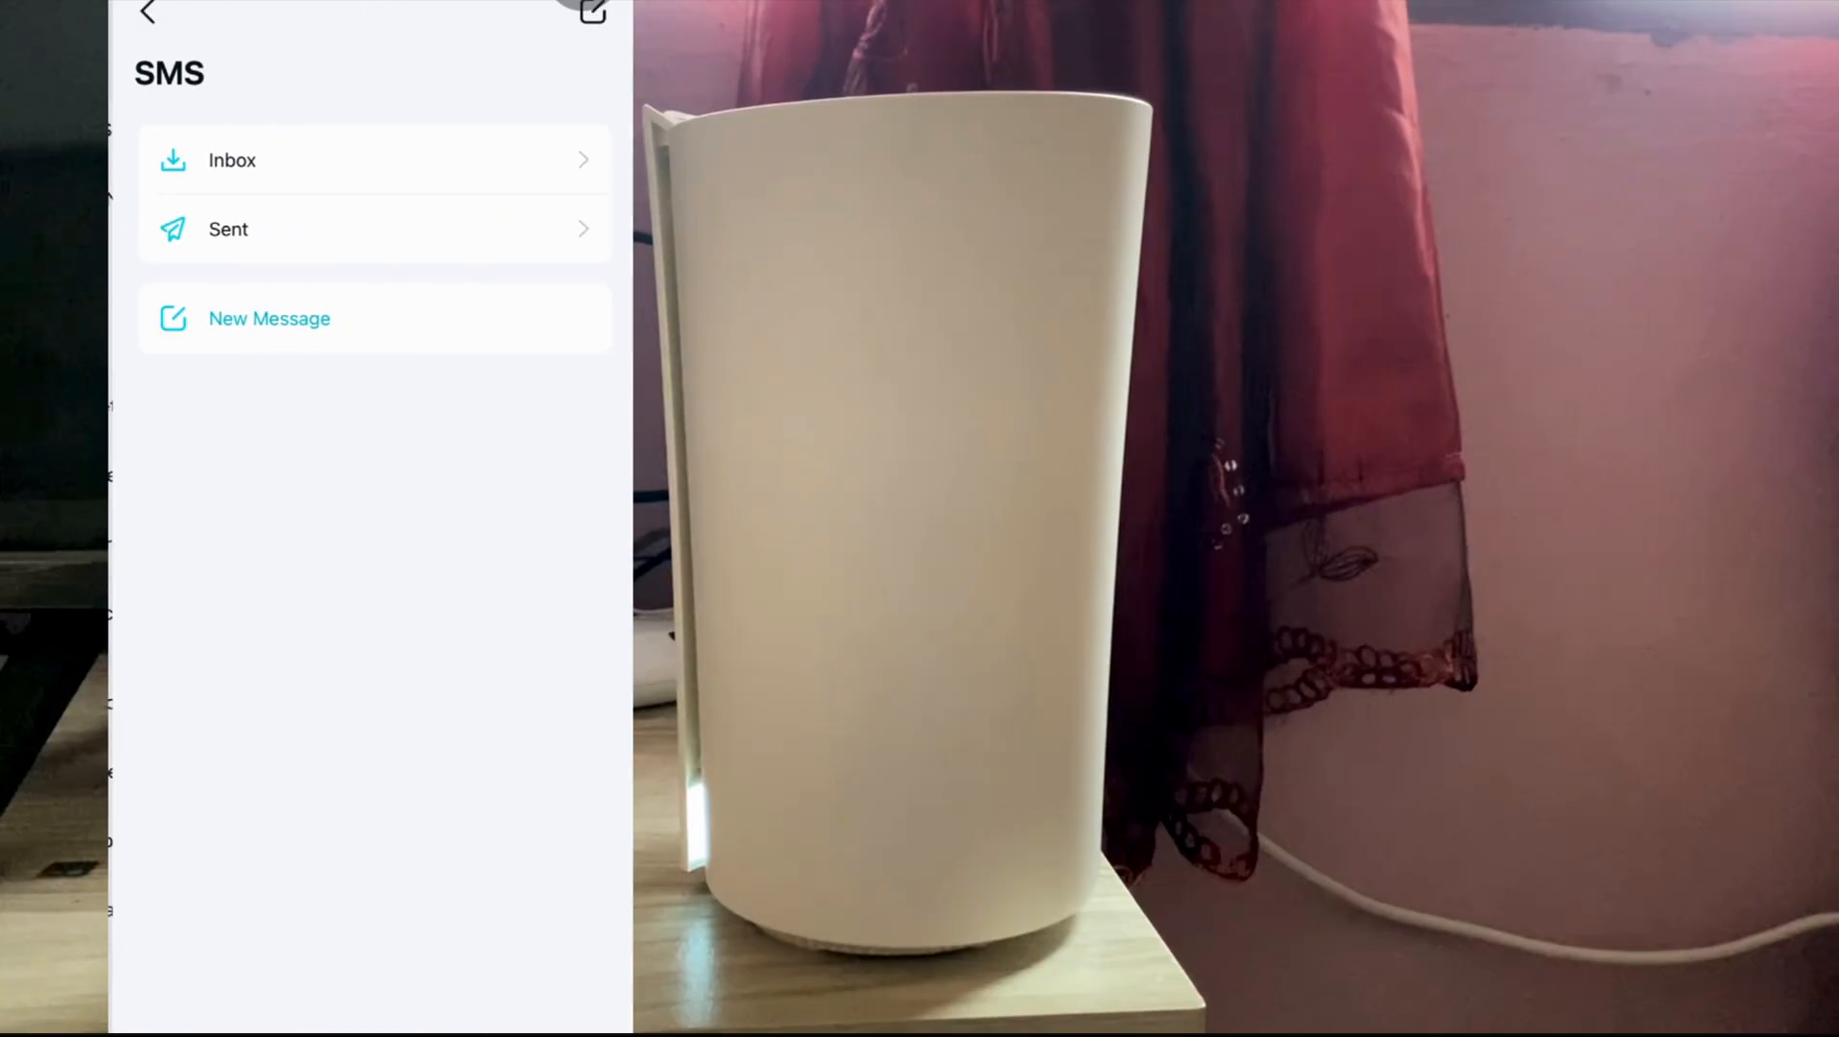
# Leave SMS, view the Network Optimization scan page, and return to the More list.
pyautogui.click(150, 13)
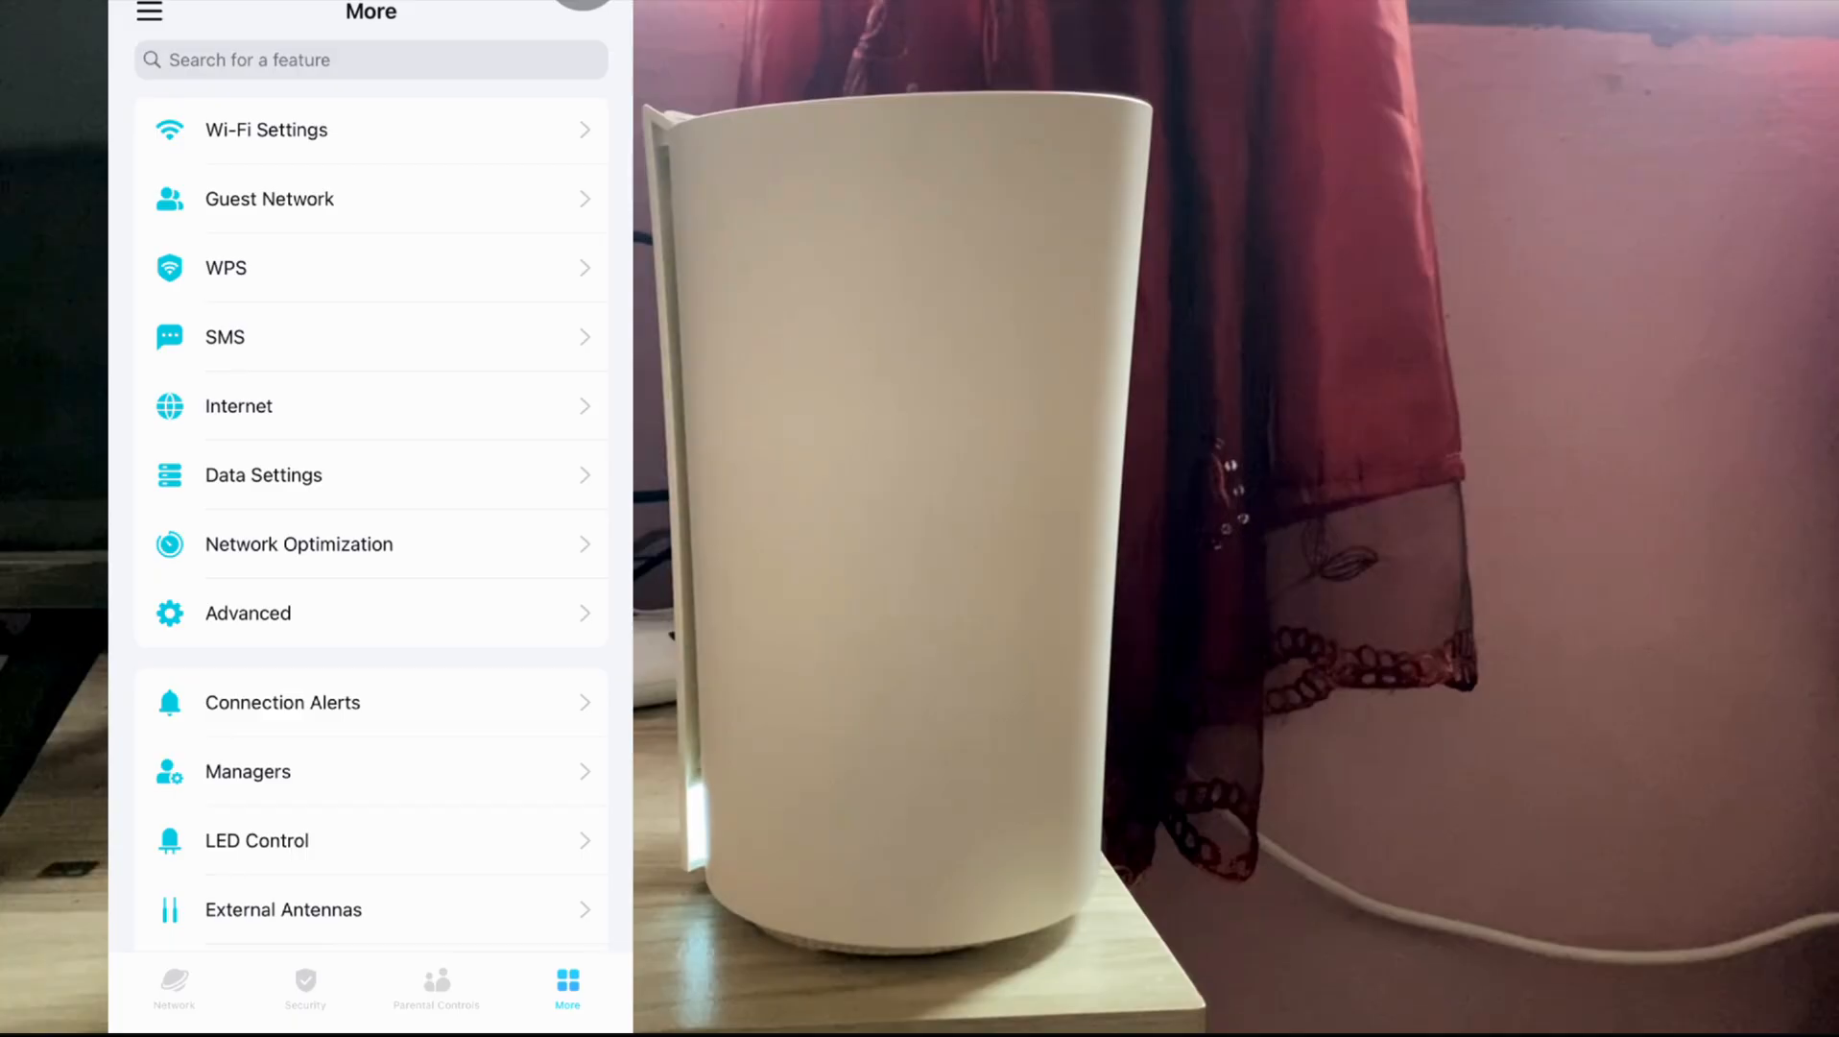
pyautogui.click(263, 475)
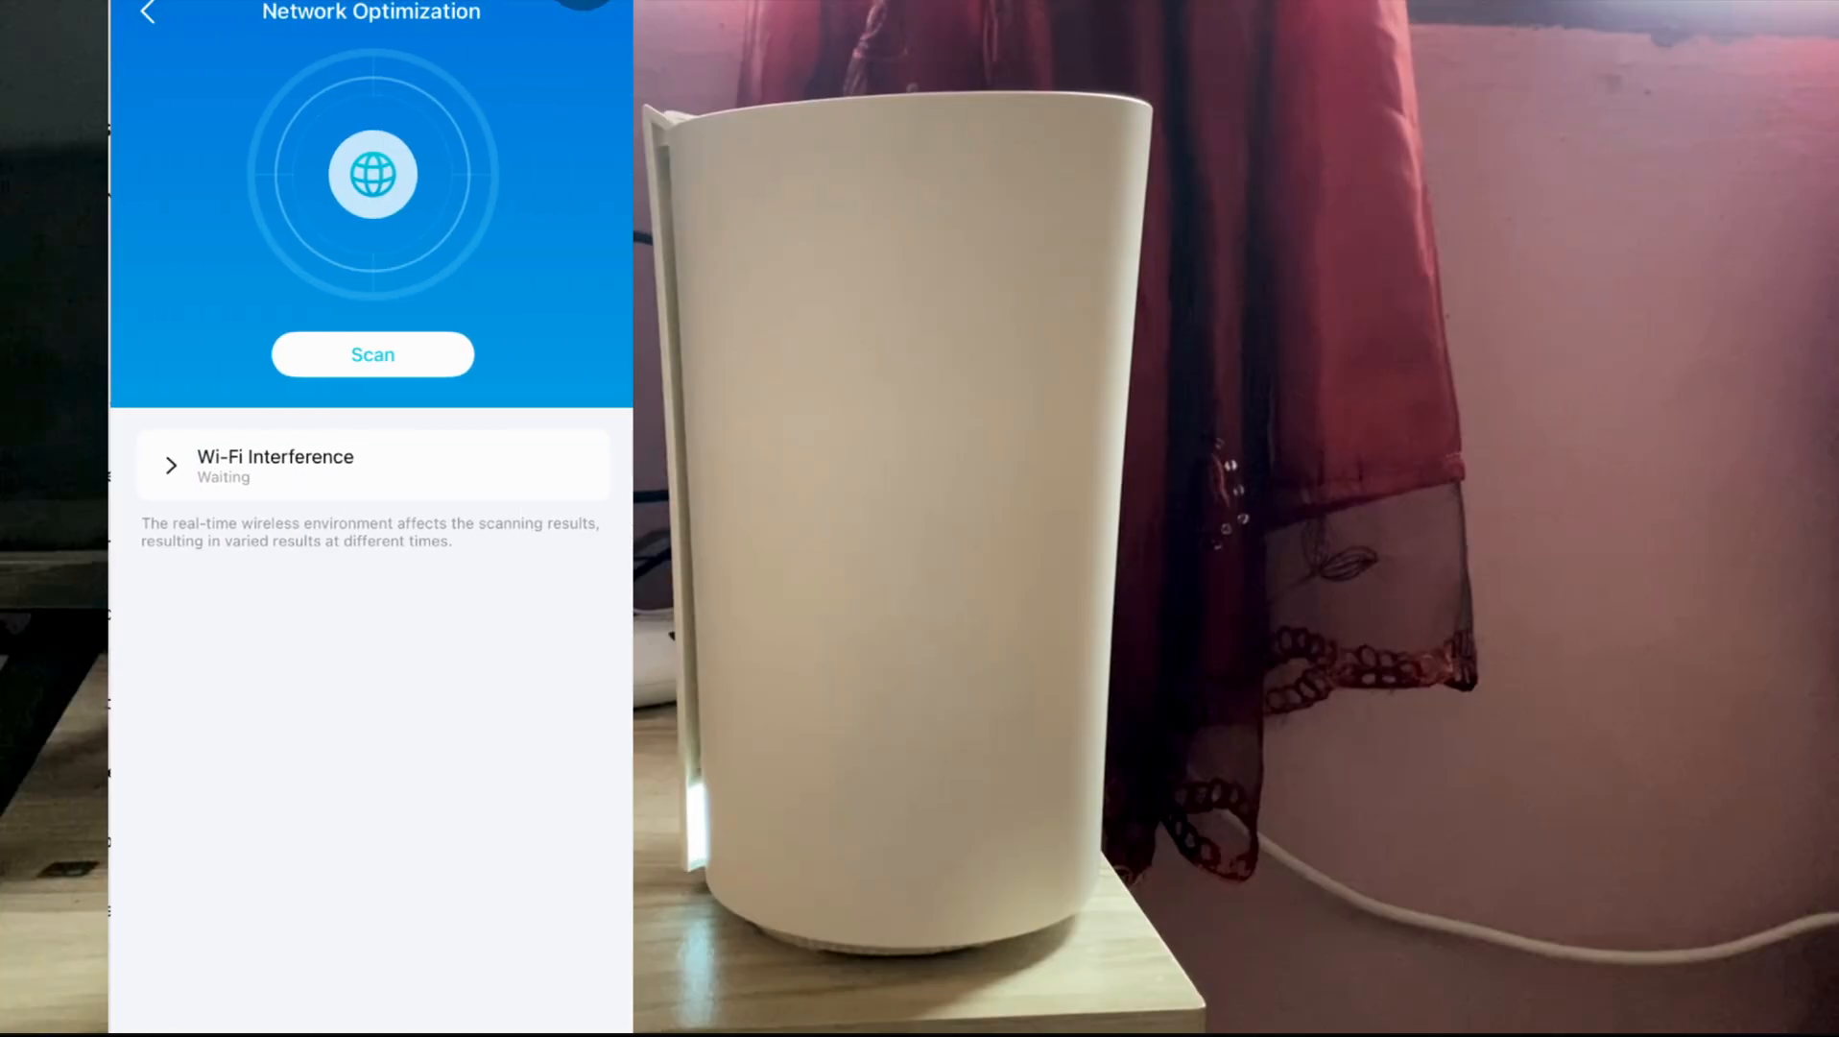
pyautogui.click(145, 14)
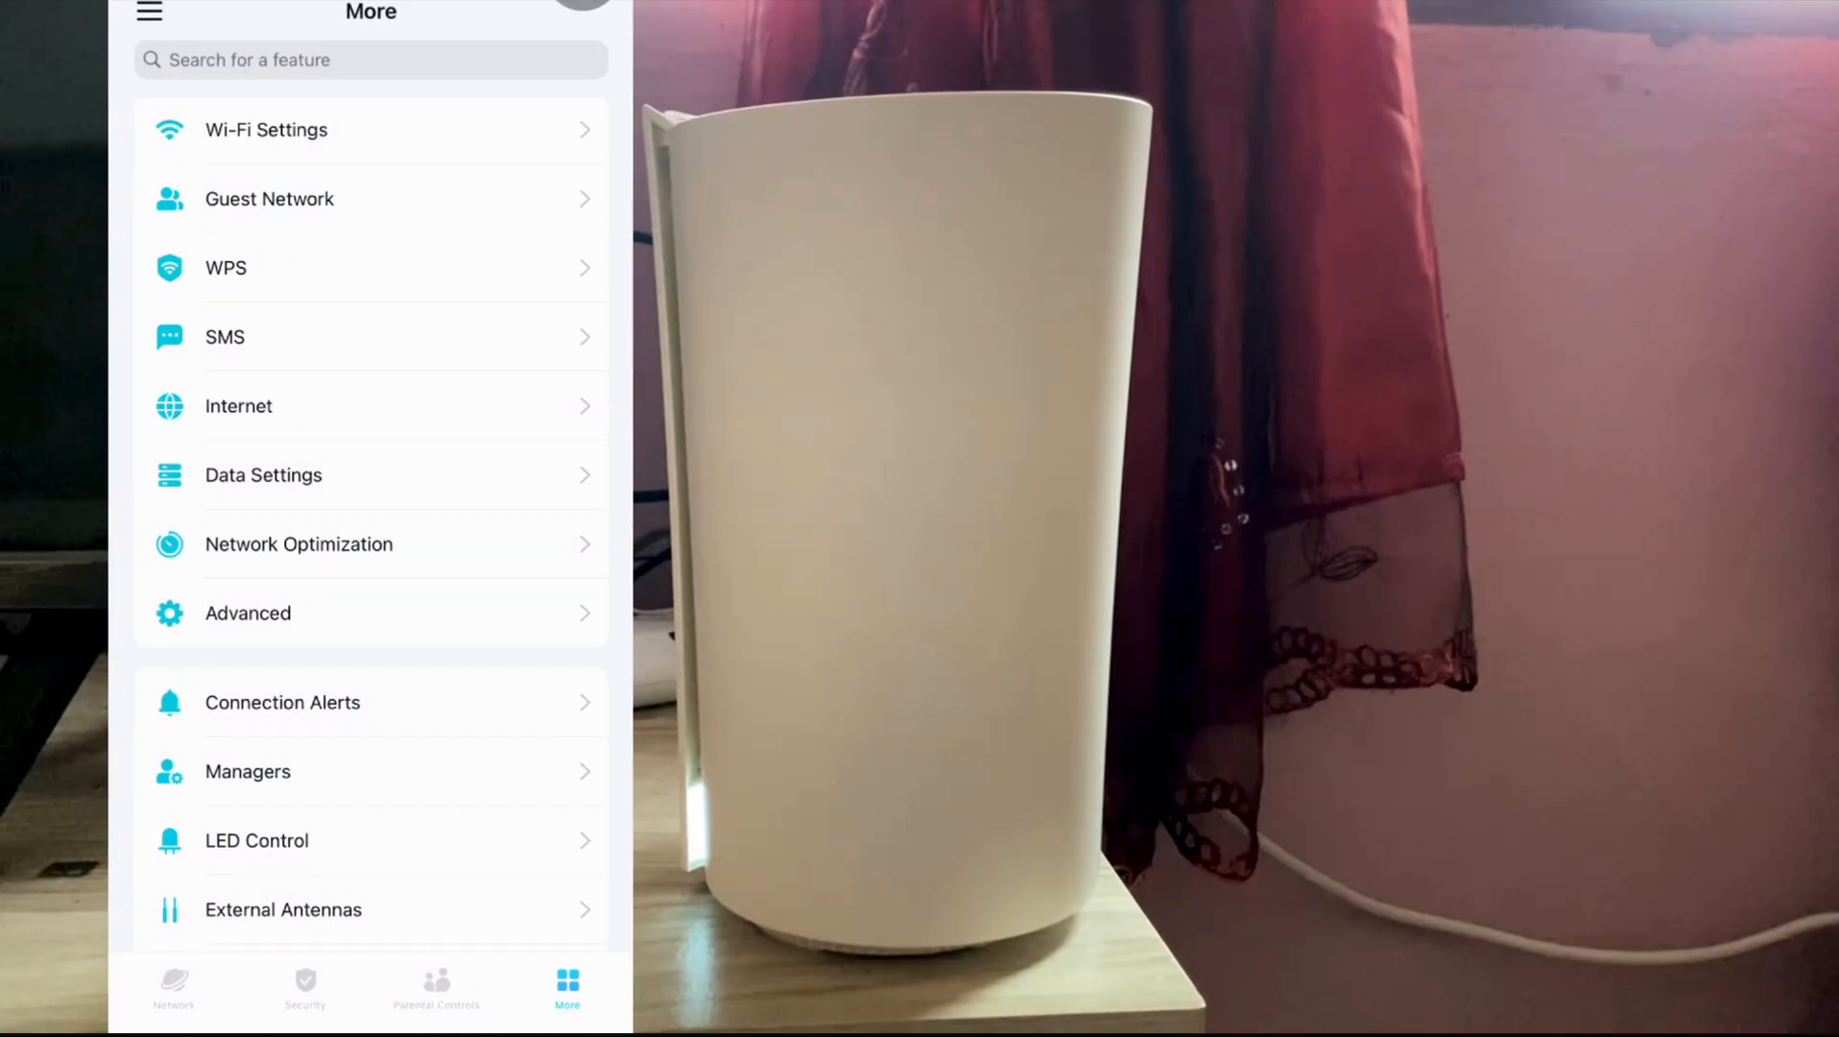
# Review the Advanced settings page, then open LED Control with LED and LED Off Time.
pyautogui.click(247, 613)
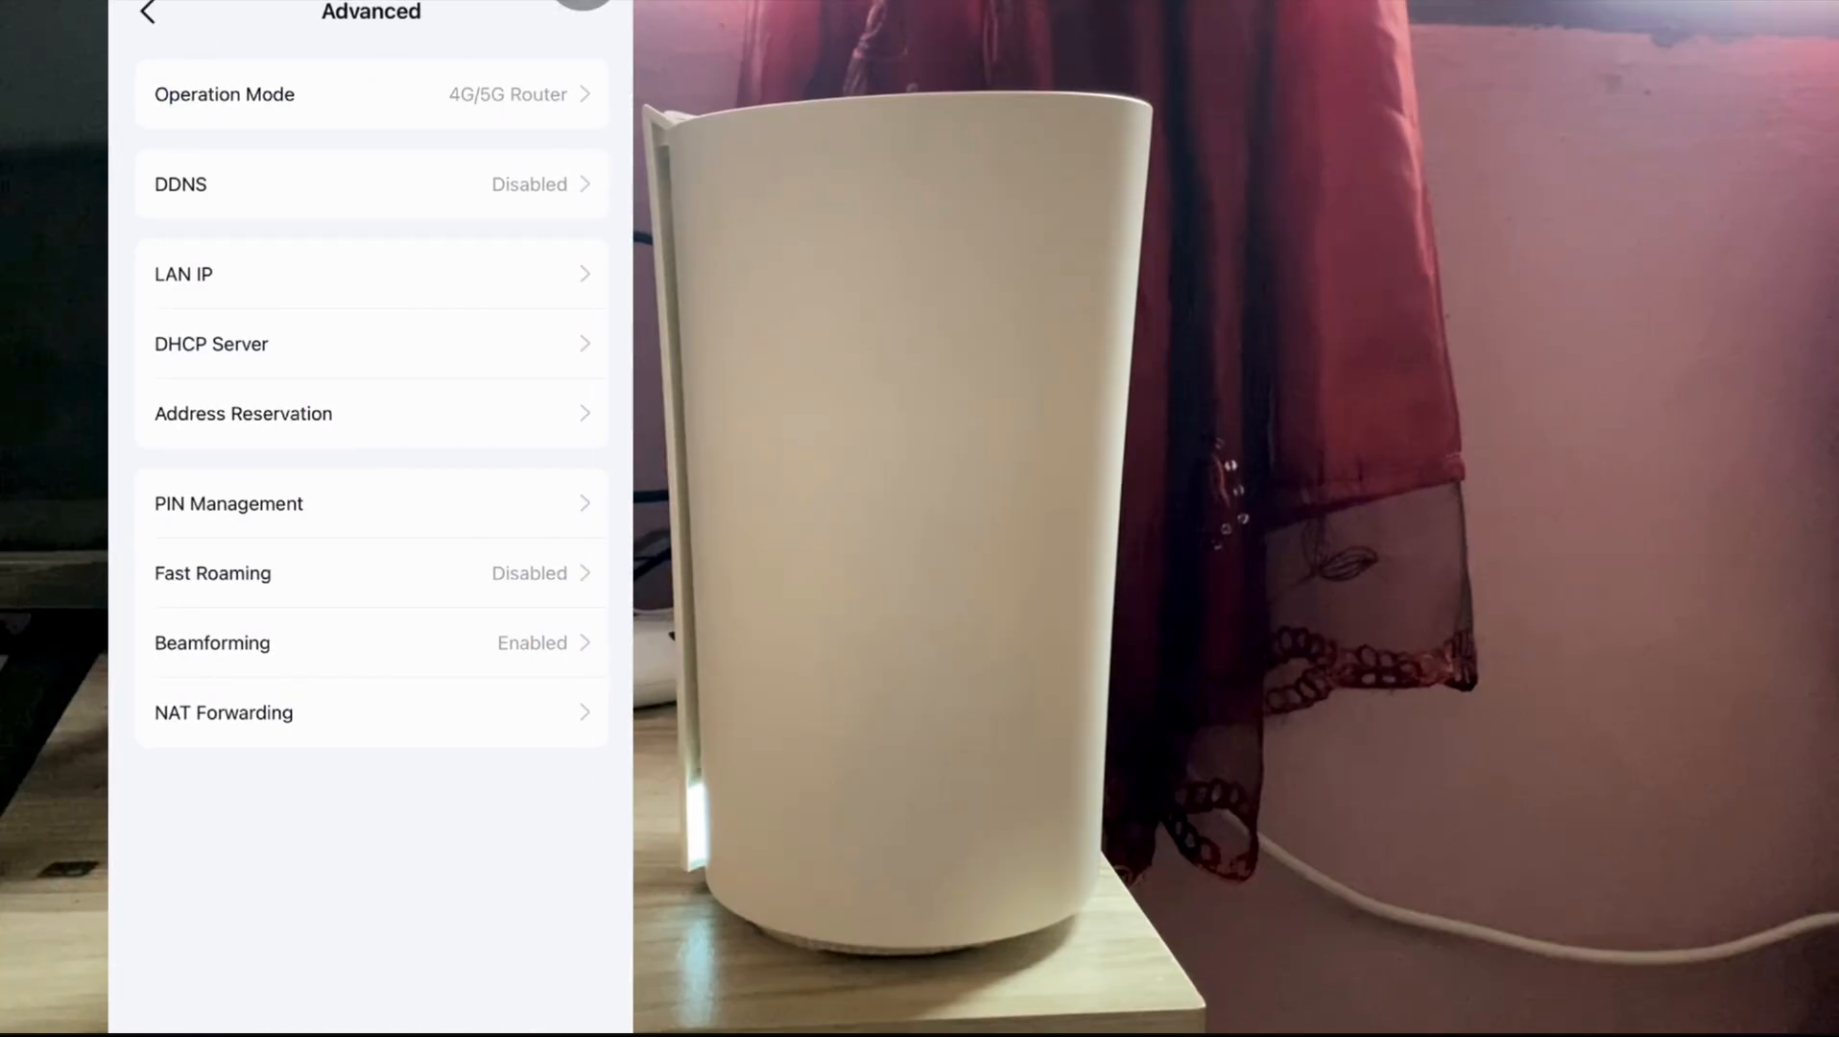
pyautogui.click(146, 14)
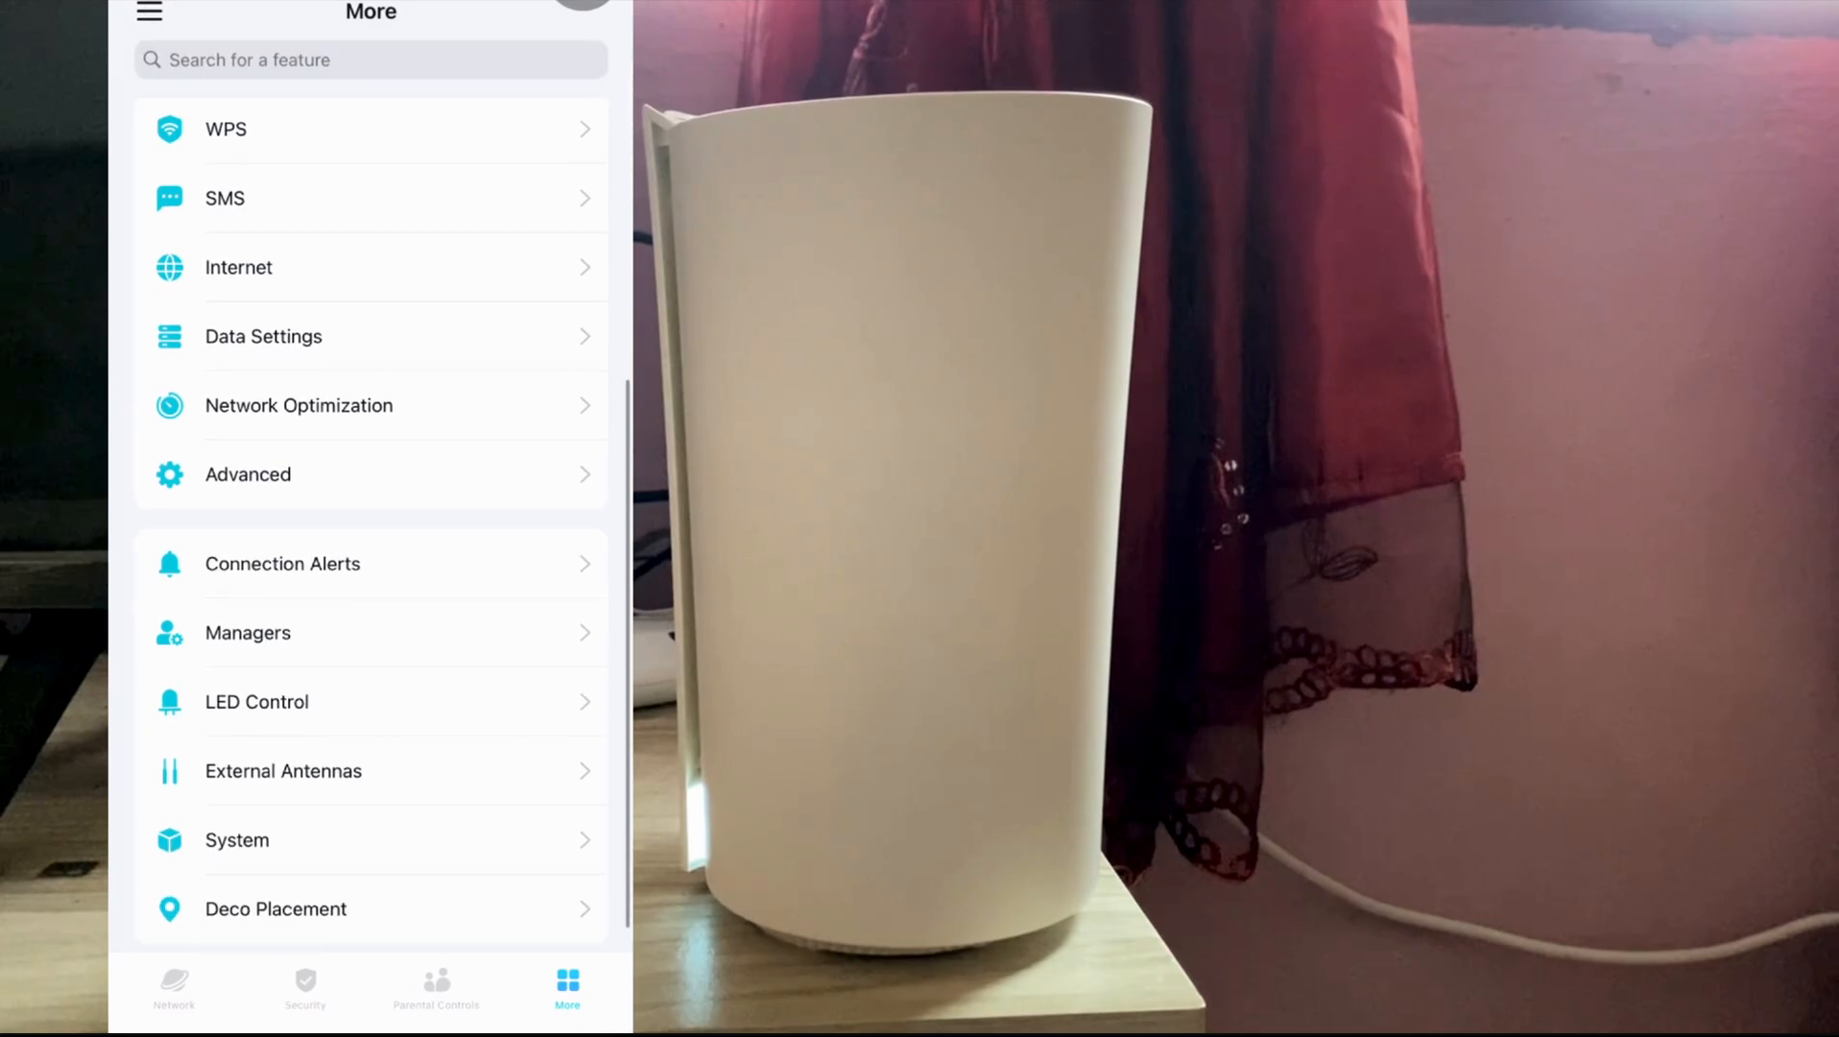
pyautogui.click(256, 701)
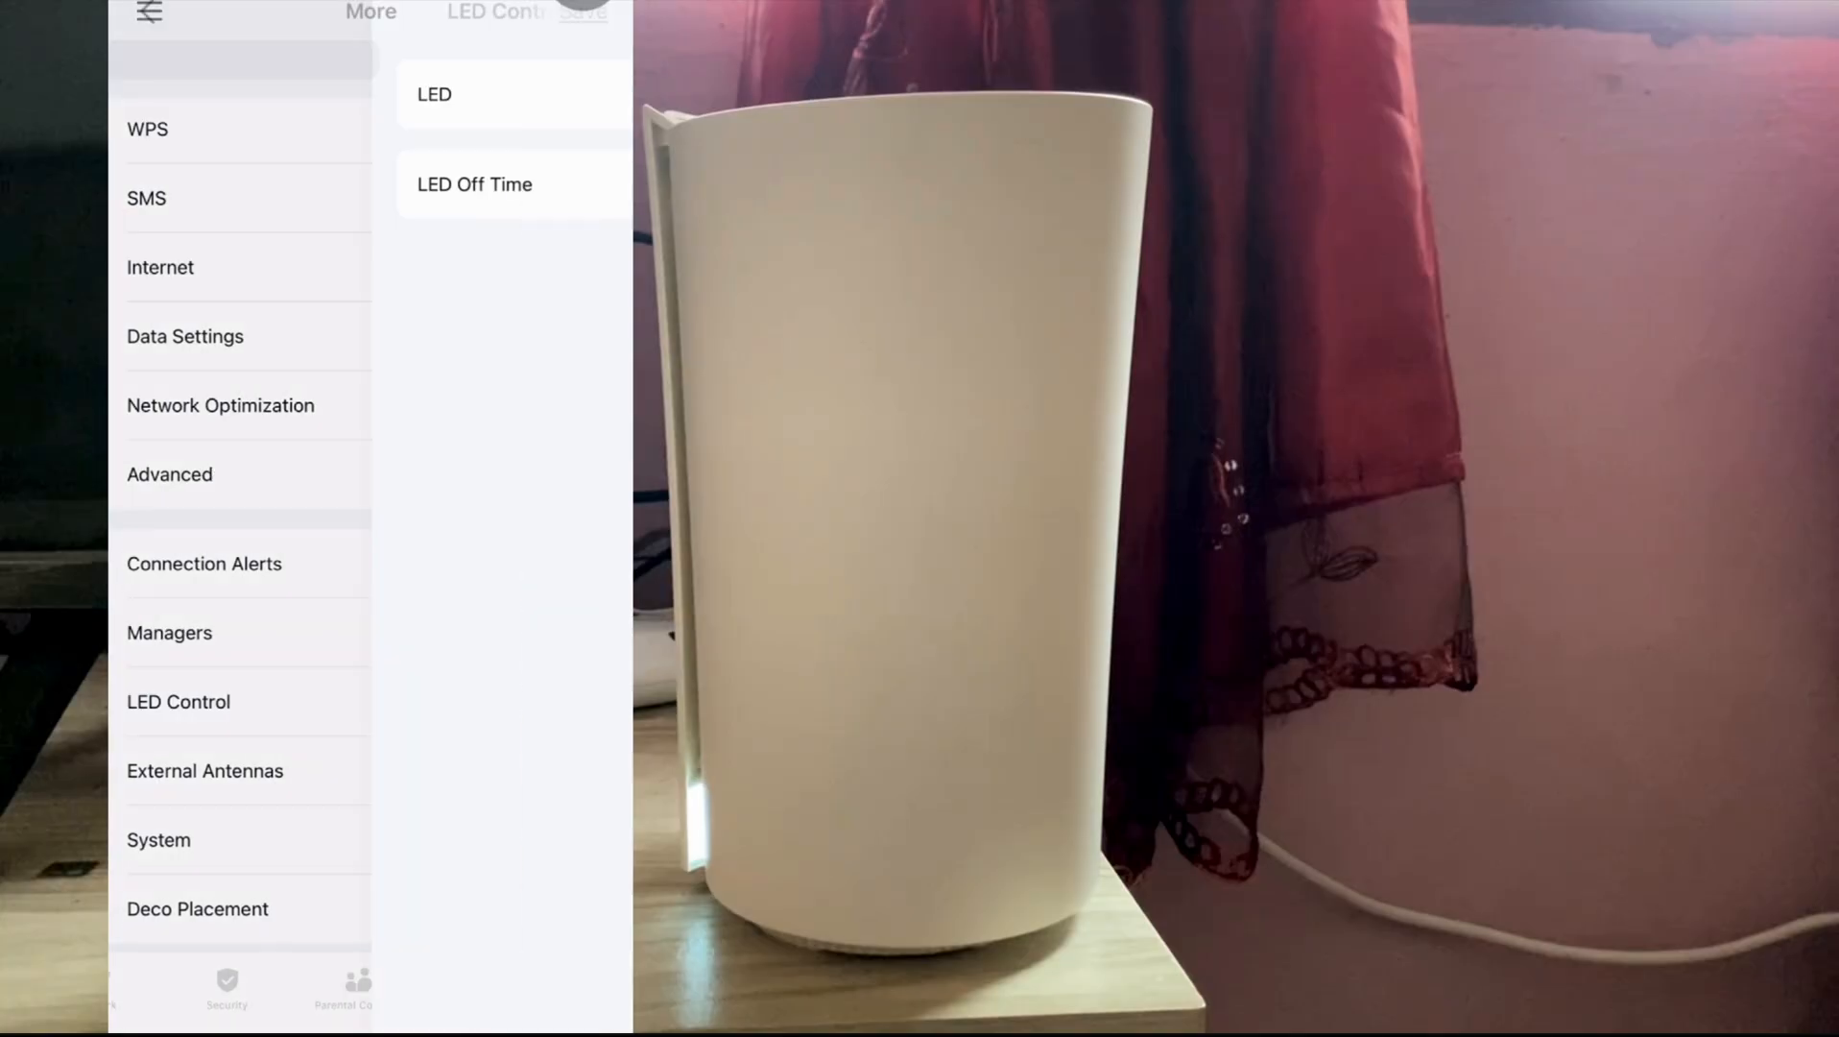